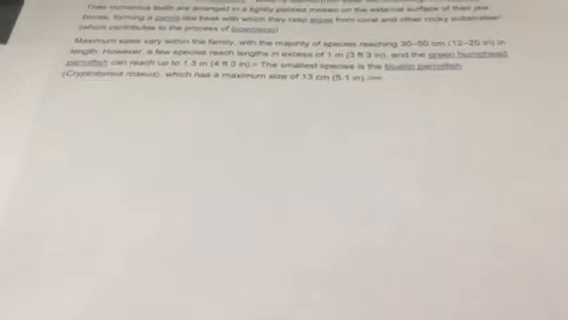
scroll(up, 3)
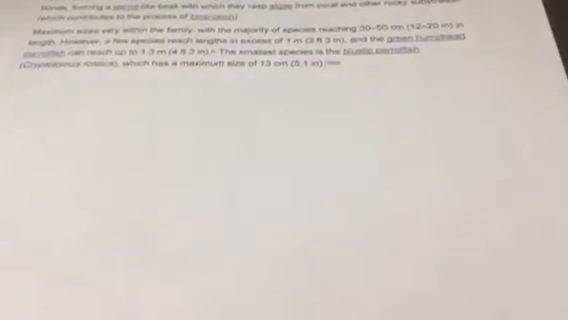